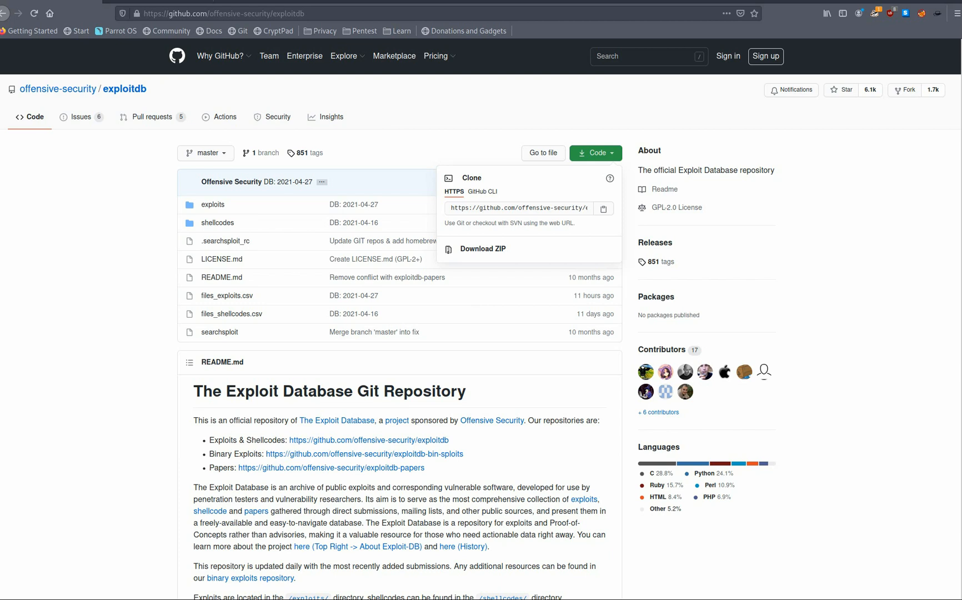
{"action": "mouse_move", "coordinate": [201, 92]}
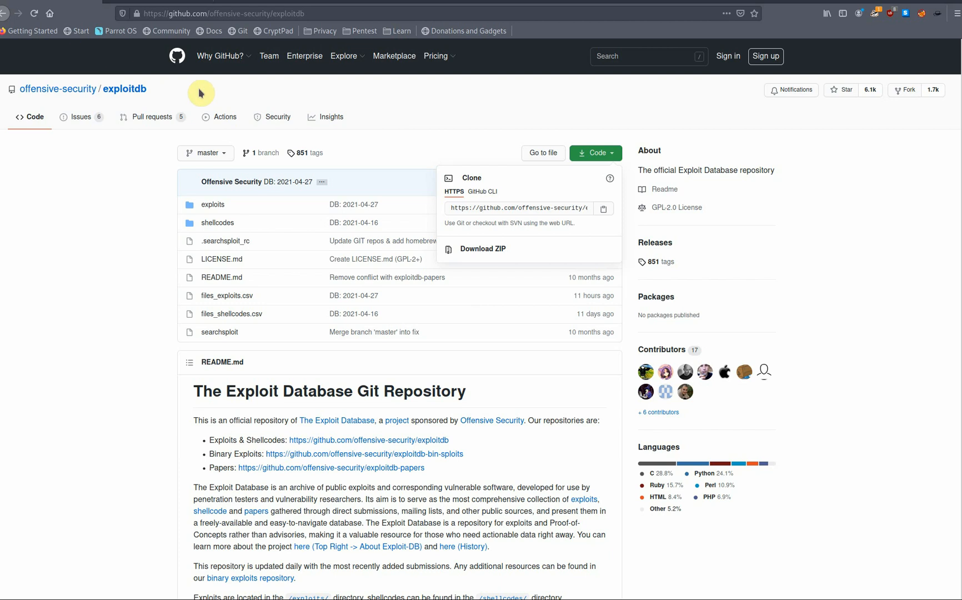
{"action": "mouse_move", "coordinate": [140, 72]}
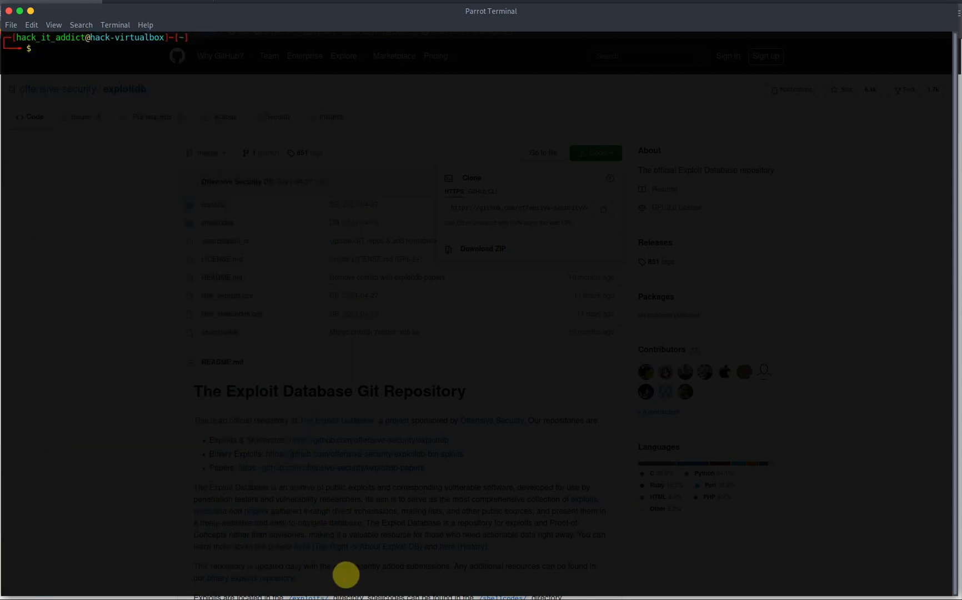
- Start a 'git clone ' command at the prompt, ready for the repository URL
{"action": "type", "text": "git"}
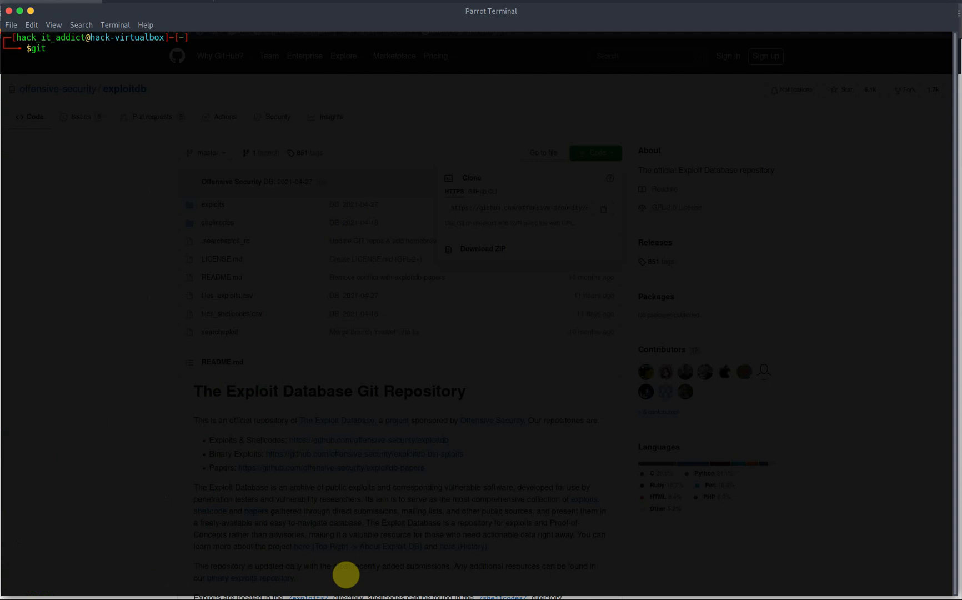
{"action": "type", "text": "clone"}
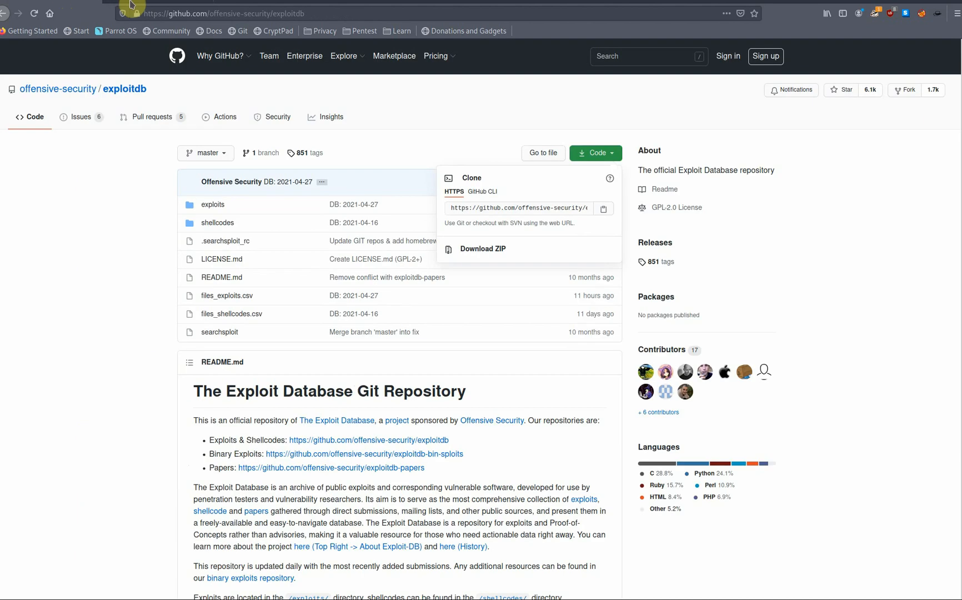
{"action": "mouse_move", "coordinate": [209, 57]}
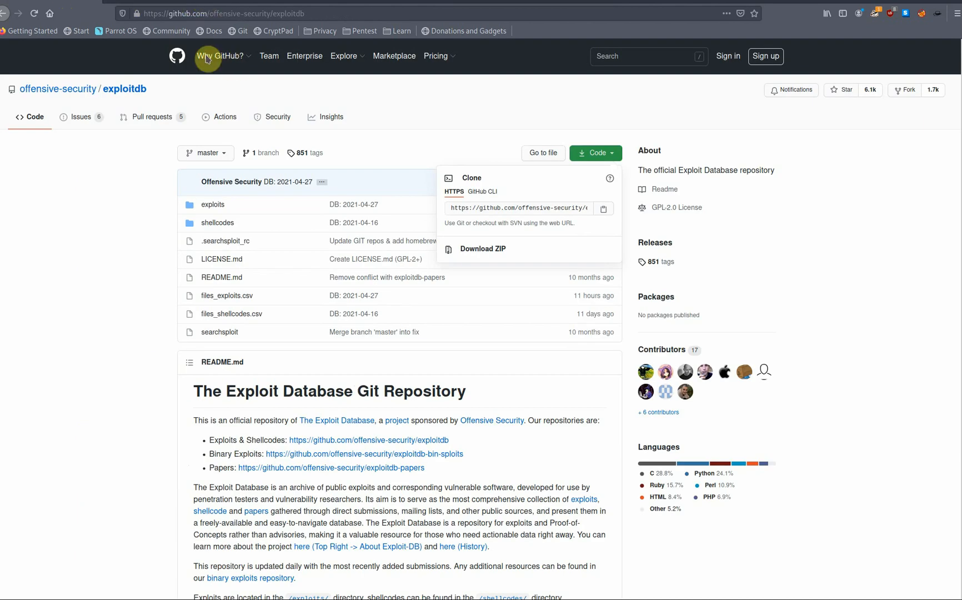
{"action": "mouse_move", "coordinate": [371, 284]}
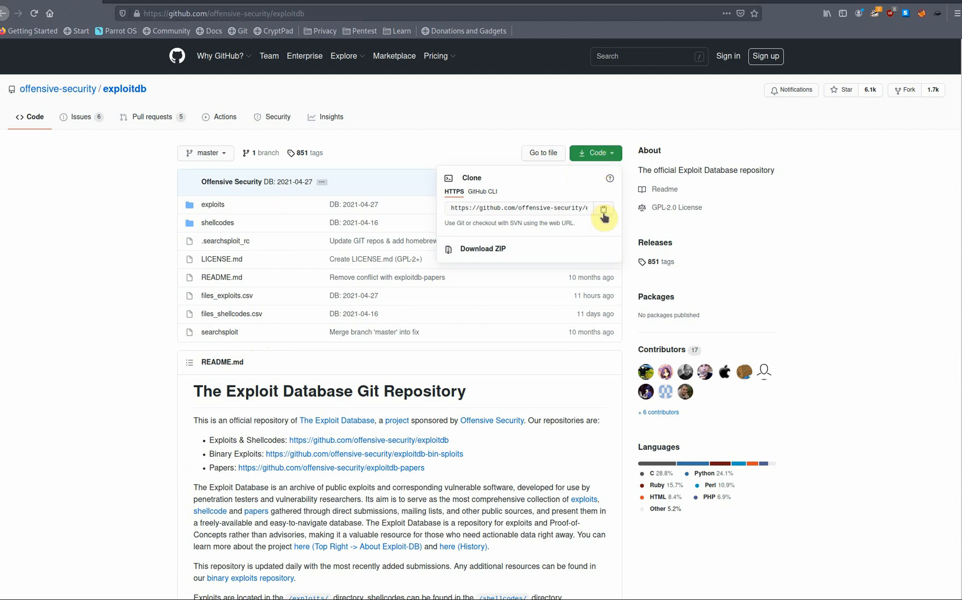
{"action": "mouse_move", "coordinate": [372, 228]}
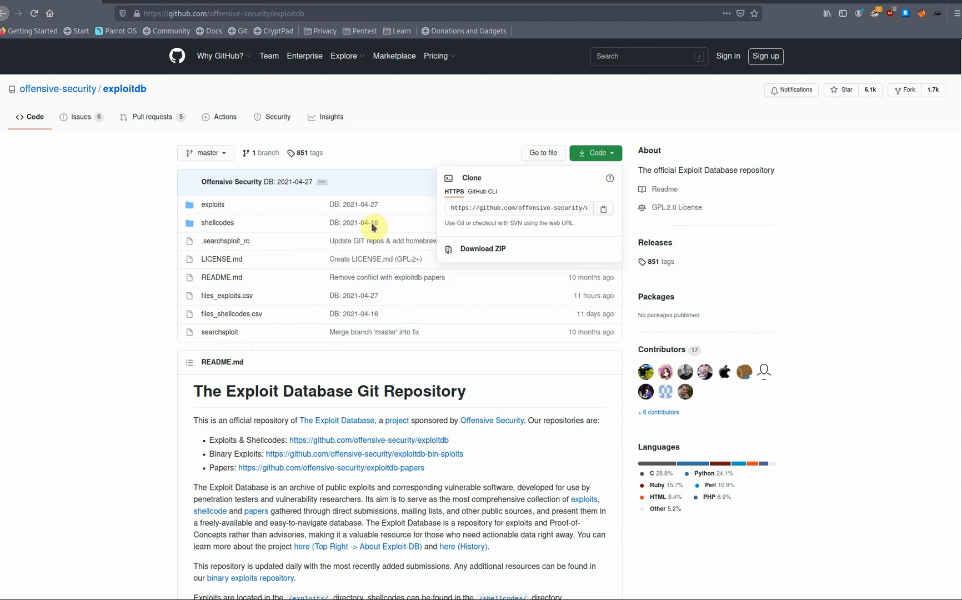
{"action": "mouse_move", "coordinate": [235, 580]}
{"action": "type", "text": "git clone"}
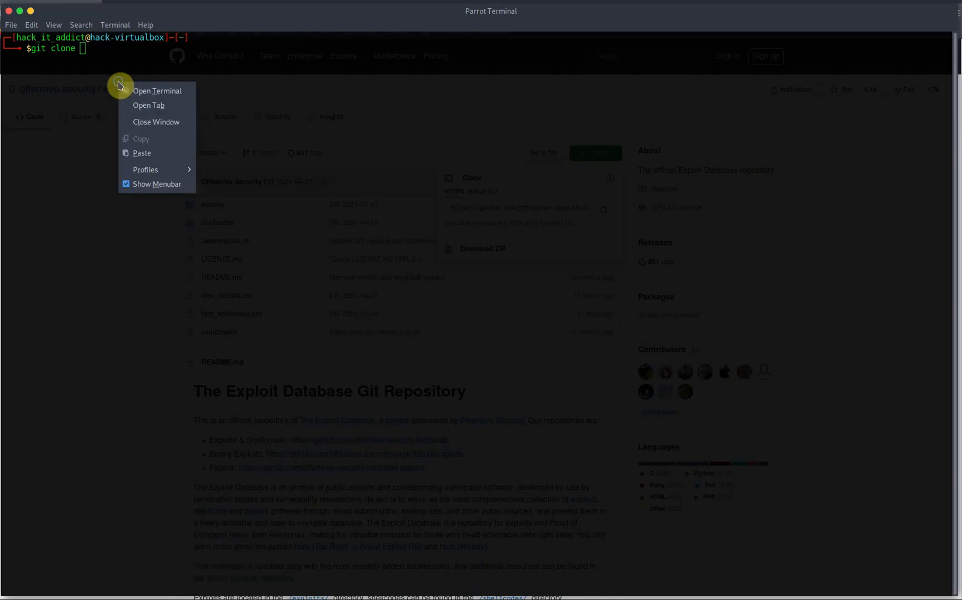
- Run sudo git clone with the pasted exploitdb URL, then list the home folder
{"action": "left_click", "coordinate": [143, 152]}
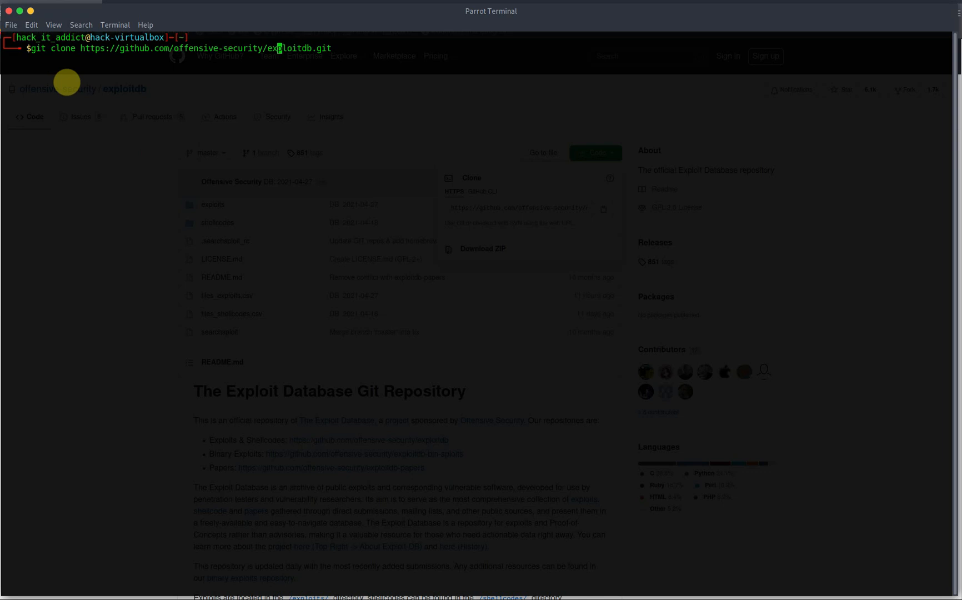
{"action": "type", "text": "sudo"}
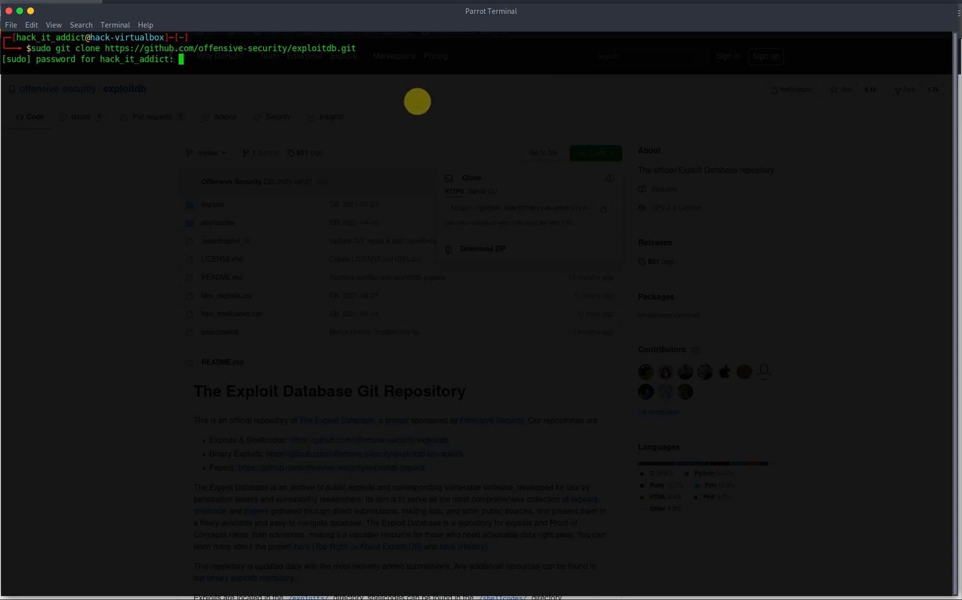
{"action": "key", "text": "Return"}
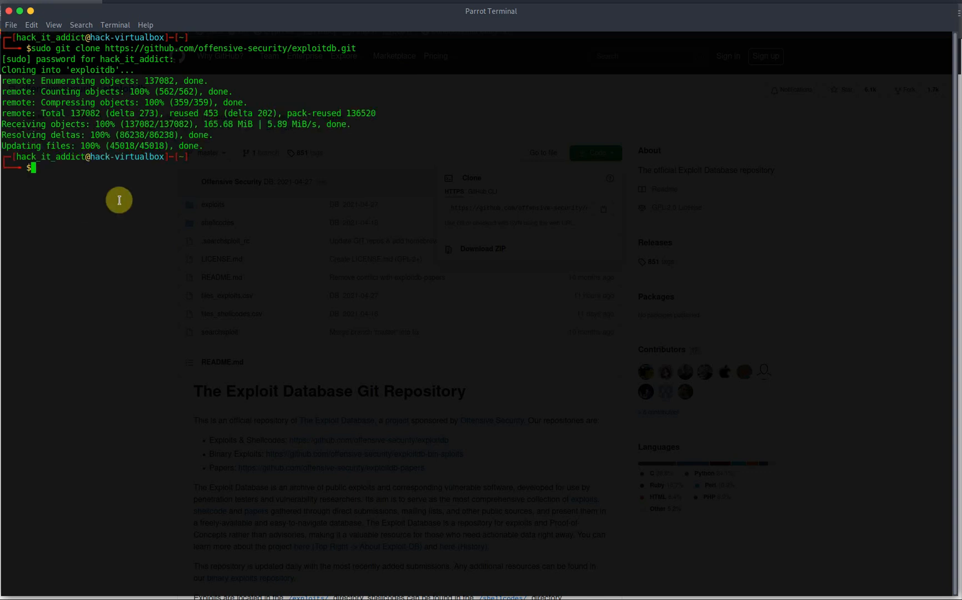
{"action": "type", "text": "ls"}
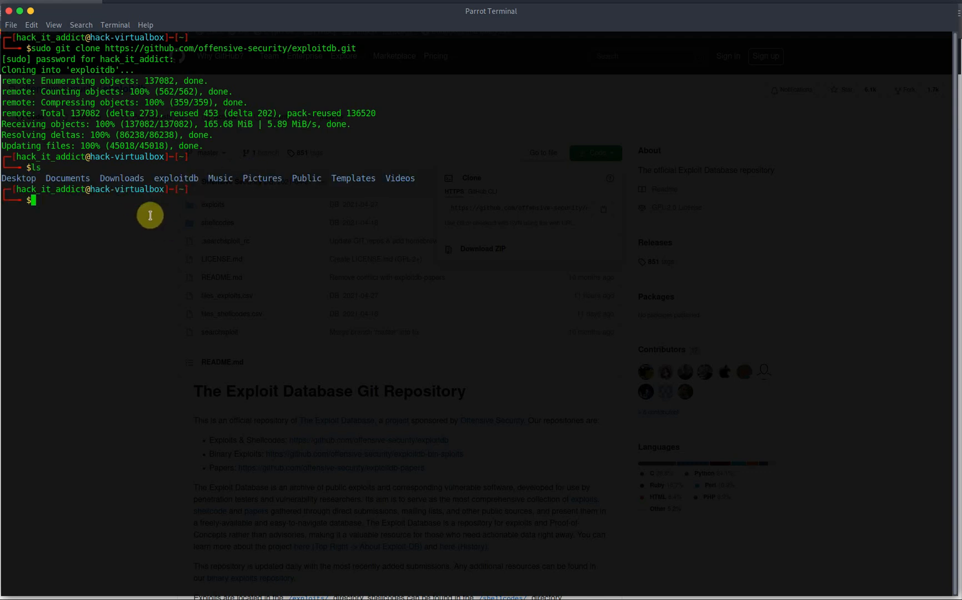
- Enter exploitdb/, find 'searchsploit' by name not found, and run the local ./searchsploit script
{"action": "type", "text": "cd exploitdb/"}
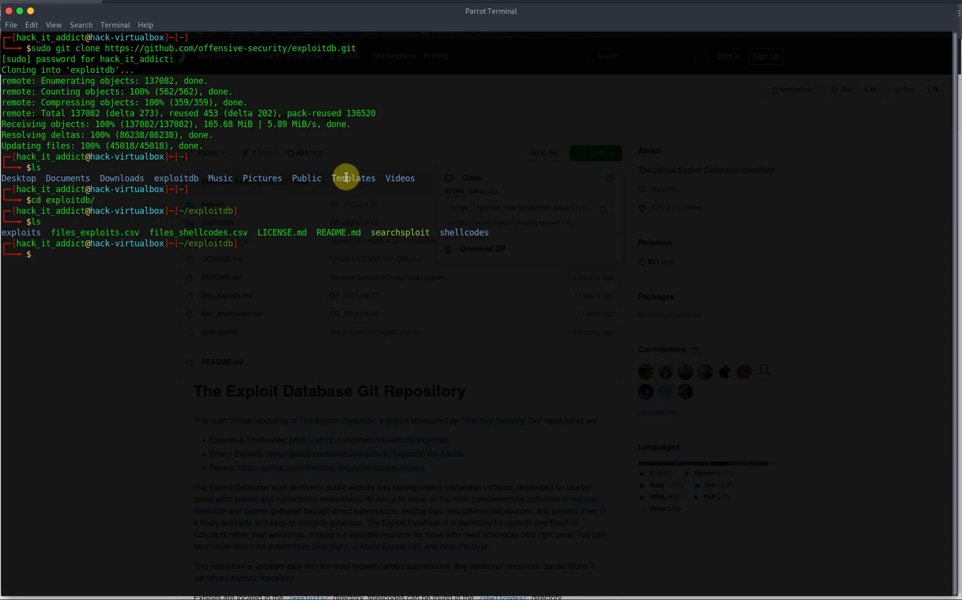
{"action": "type", "text": "se"}
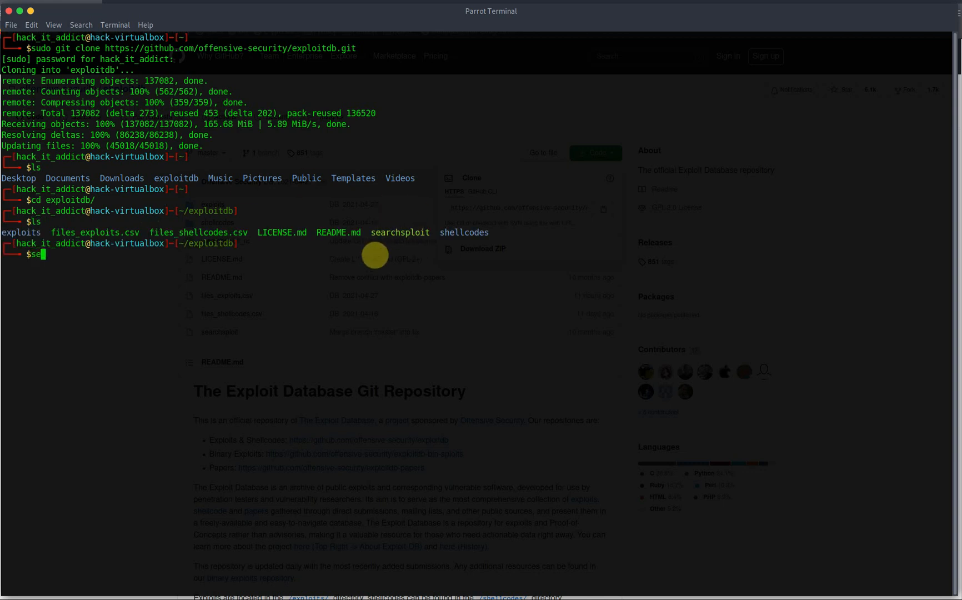
{"action": "type", "text": "ar"}
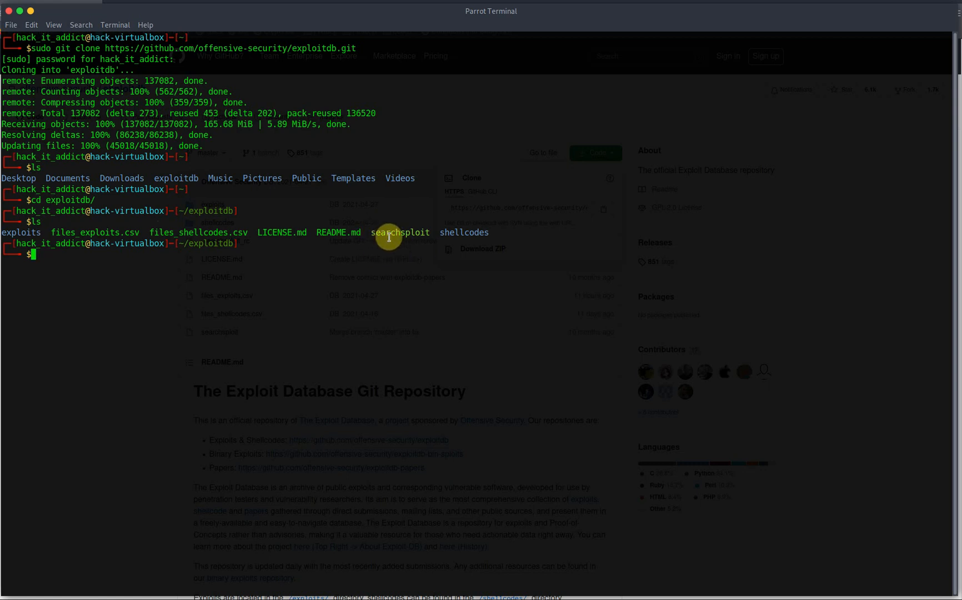
{"action": "type", "text": "searchsploit"}
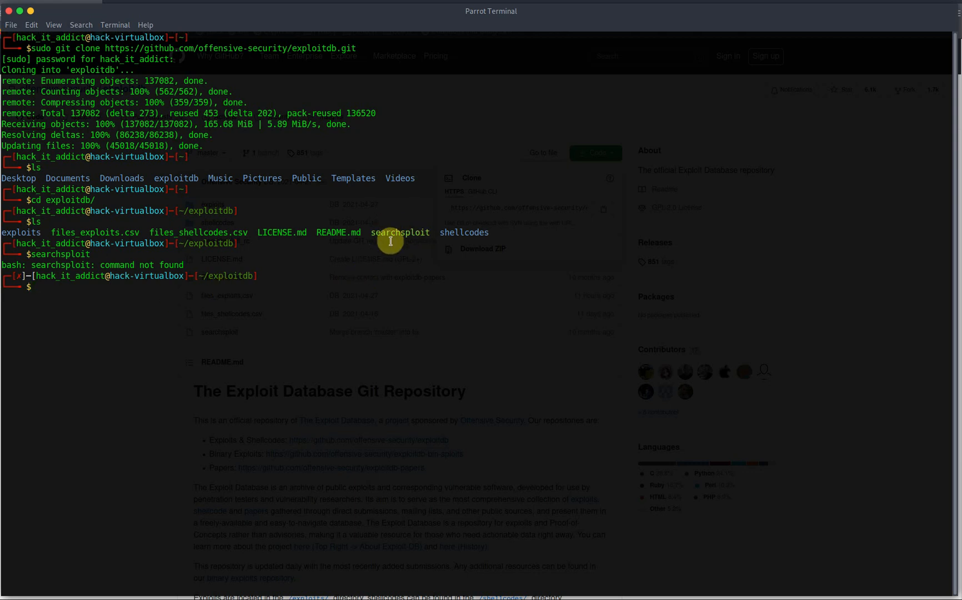
{"action": "type", "text": "./se"}
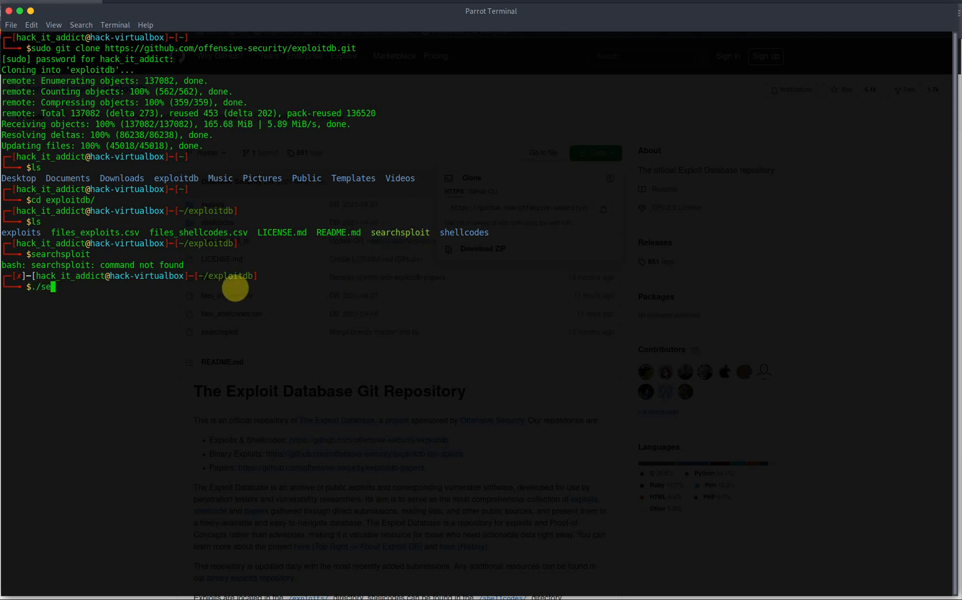
{"action": "key", "text": "Return"}
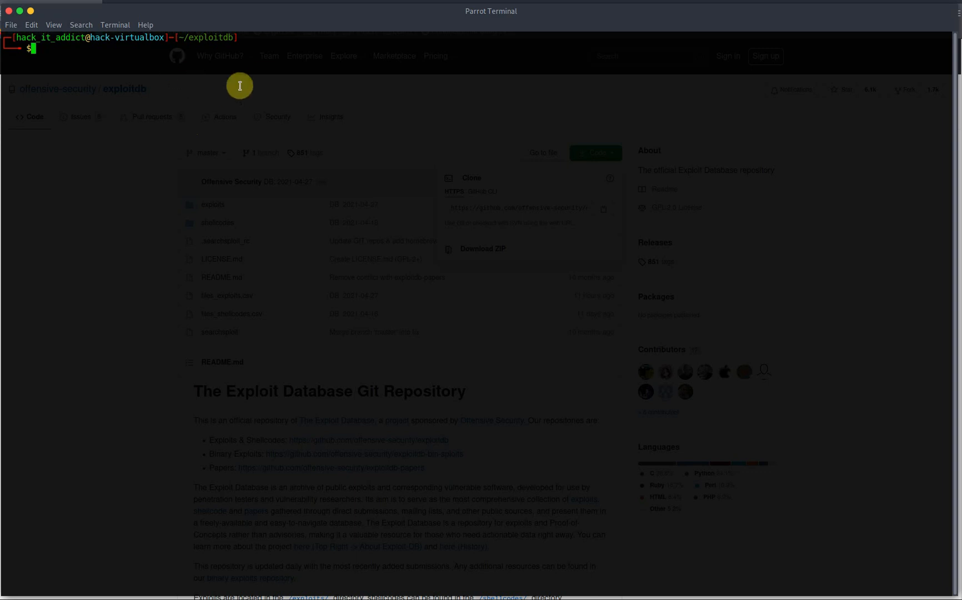
{"action": "mouse_move", "coordinate": [180, 109]}
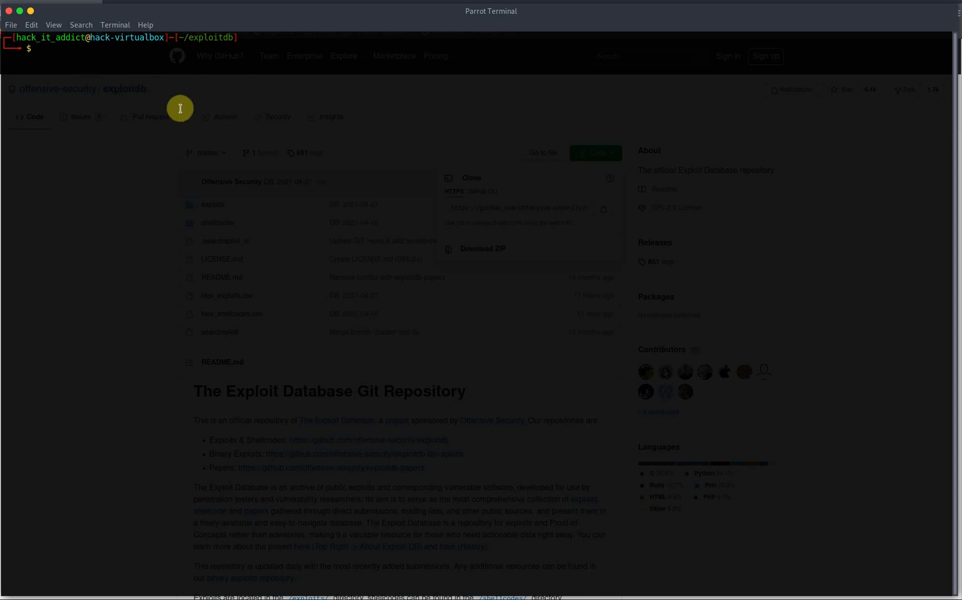
{"action": "mouse_move", "coordinate": [57, 187]}
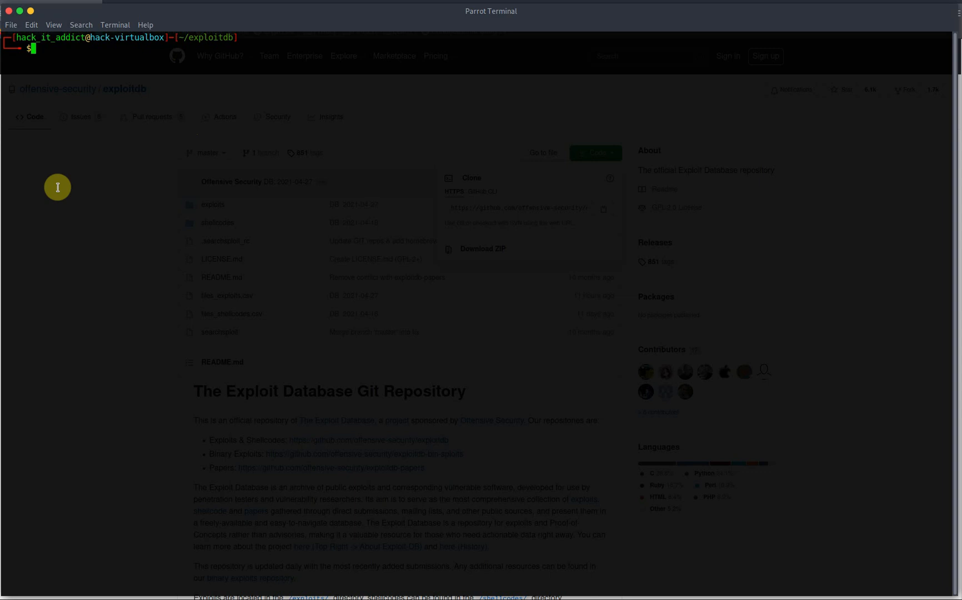
- Compose 'sudo ln -sf /home/hack_it_addict/exploitdb/searchsploit' as the symlink source
{"action": "type", "text": "sudo"}
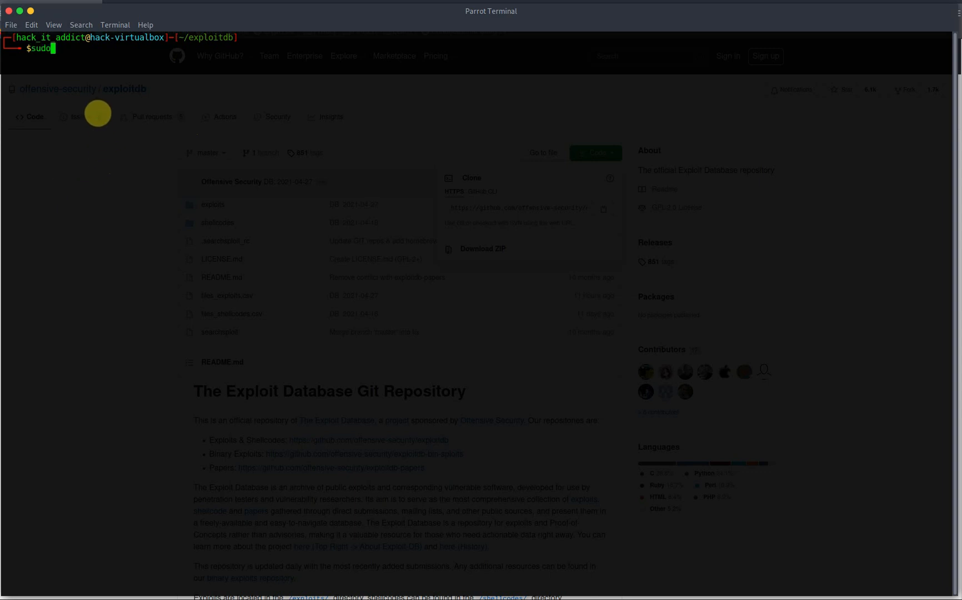
{"action": "type", "text": "ln"}
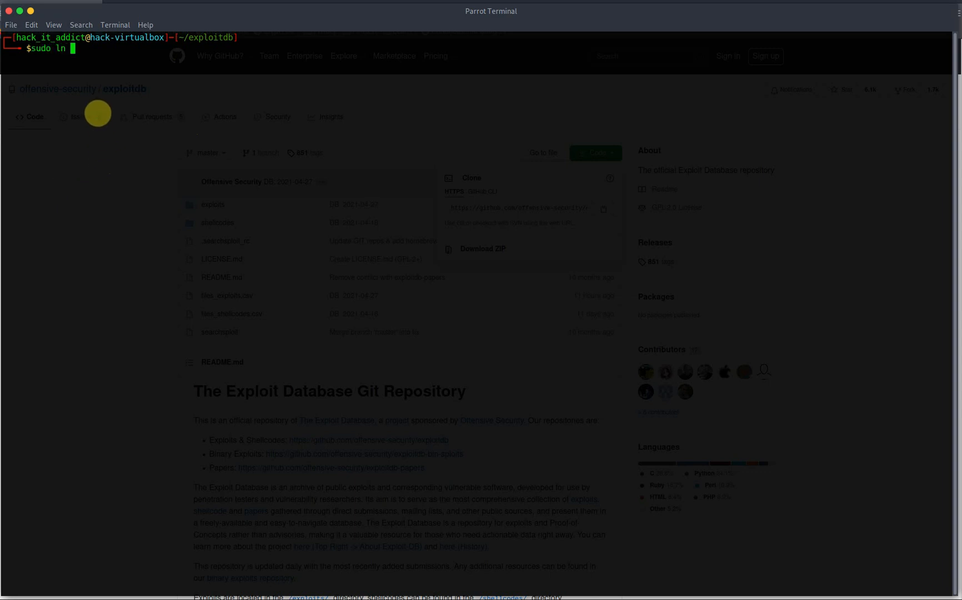
{"action": "type", "text": "-sf"}
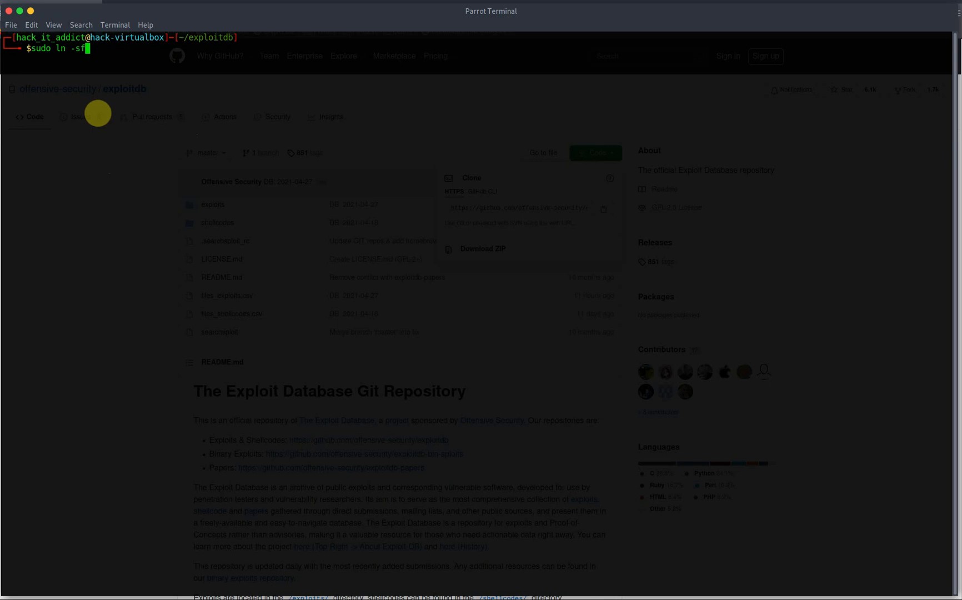
{"action": "type", "text": "h"}
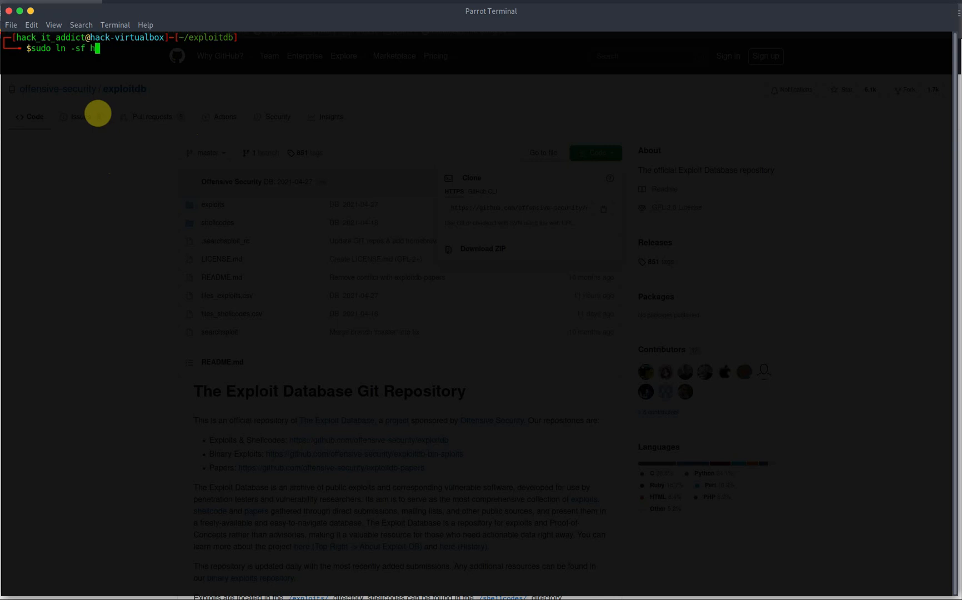
{"action": "type", "text": "om"}
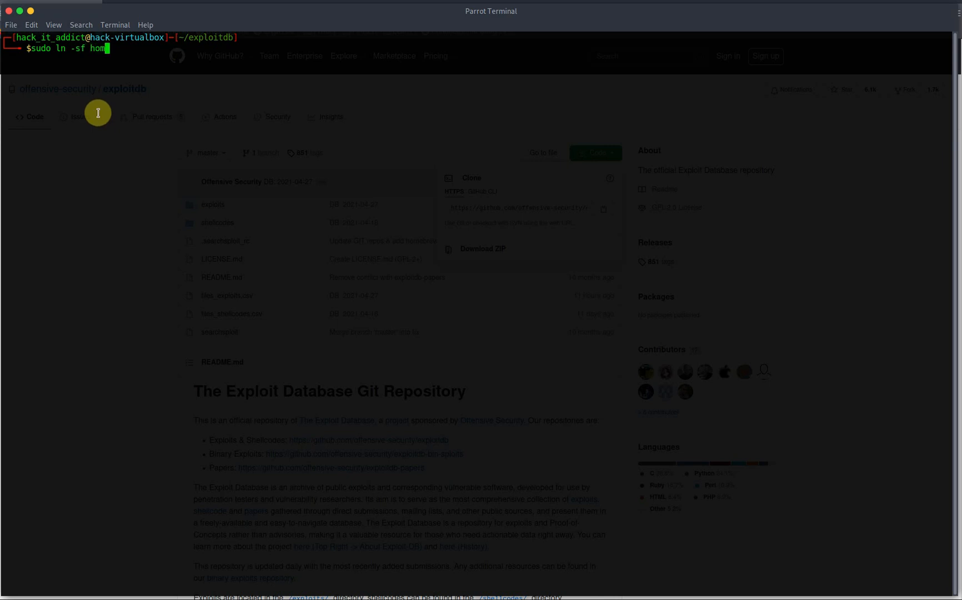
{"action": "type", "text": "/"}
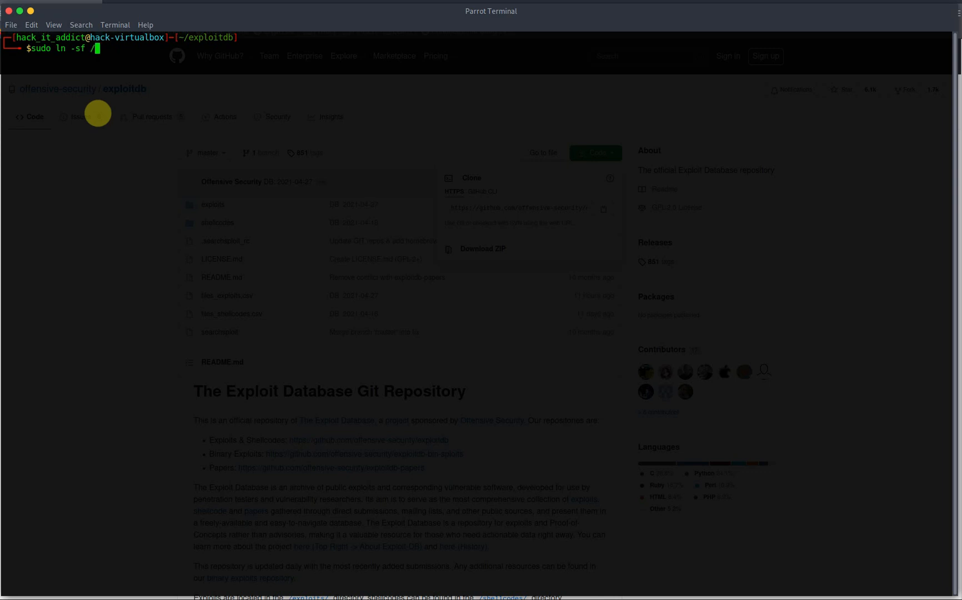
{"action": "type", "text": "home/"}
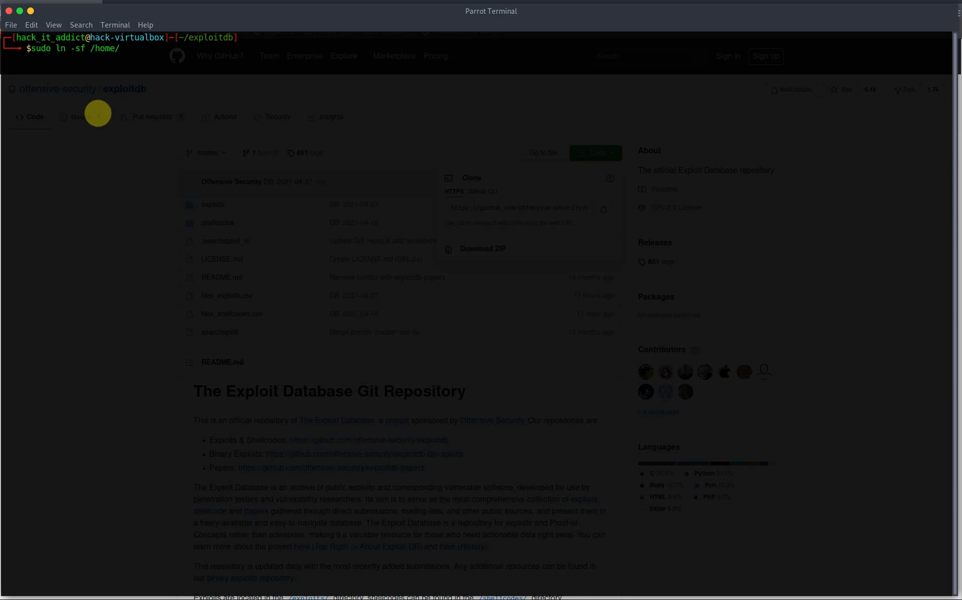
{"action": "type", "text": "hack_it_addict/"}
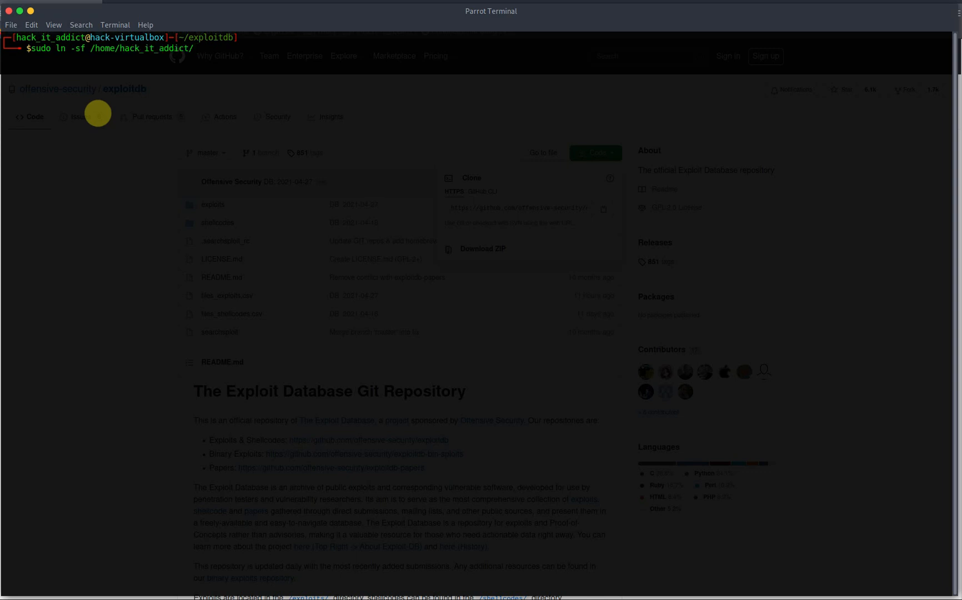
{"action": "type", "text": "exploitdb/"}
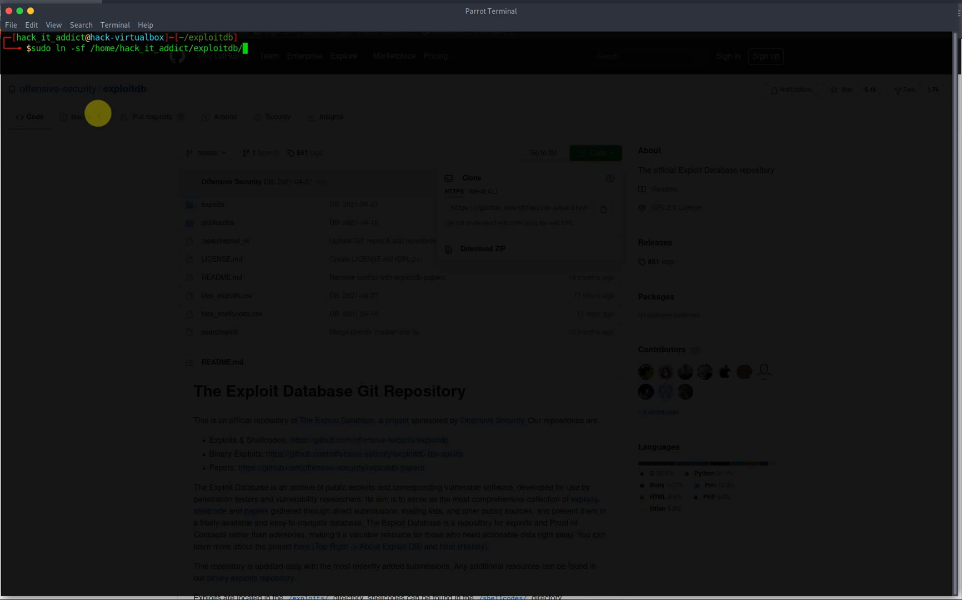
{"action": "type", "text": "searchsploit"}
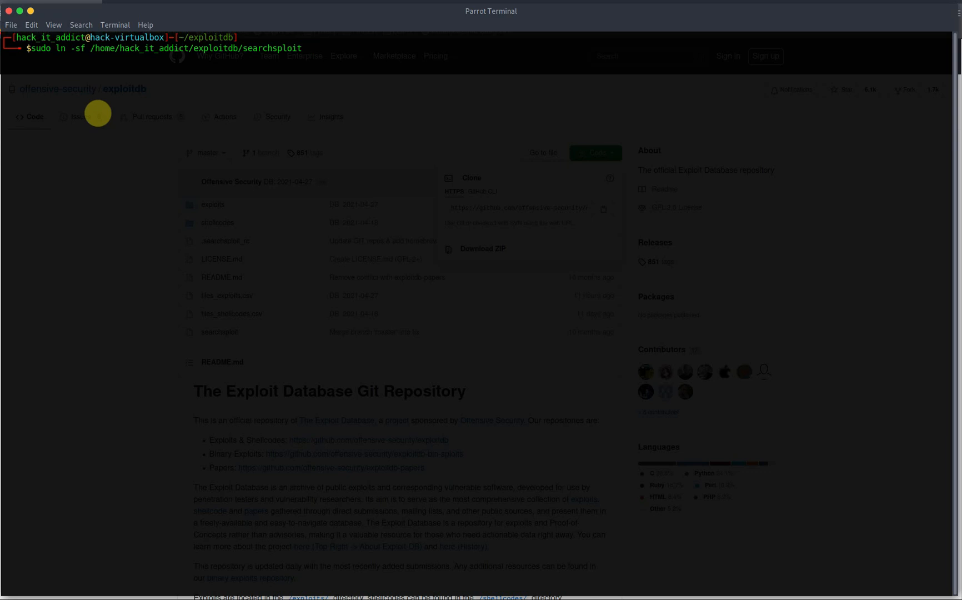
- Complete the link target as /usr/local/bin/searchsploit without running it yet
{"action": "type", "text": "/usr/"}
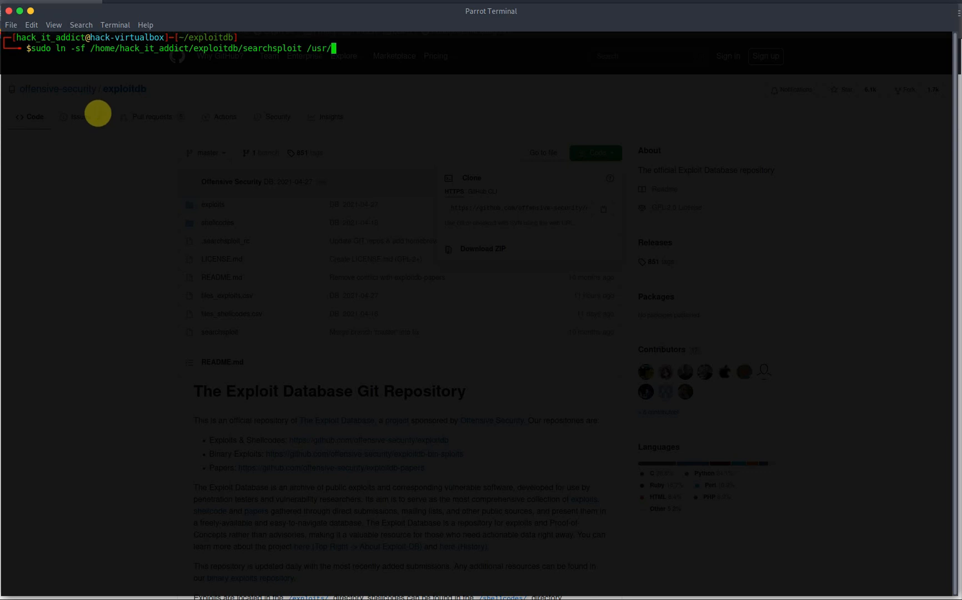
{"action": "type", "text": "bin/"}
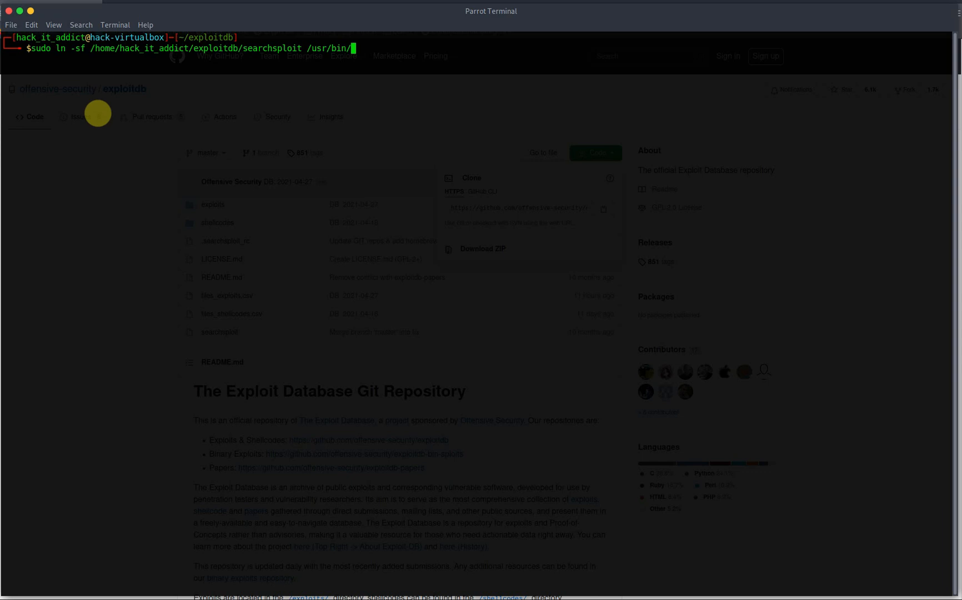
{"action": "type", "text": "local/"}
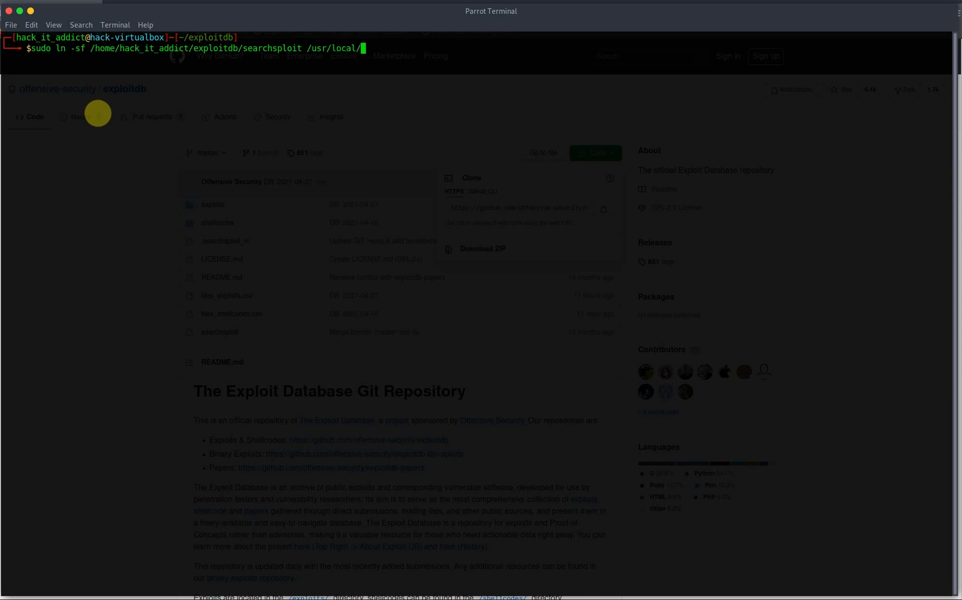
{"action": "type", "text": "bin/"}
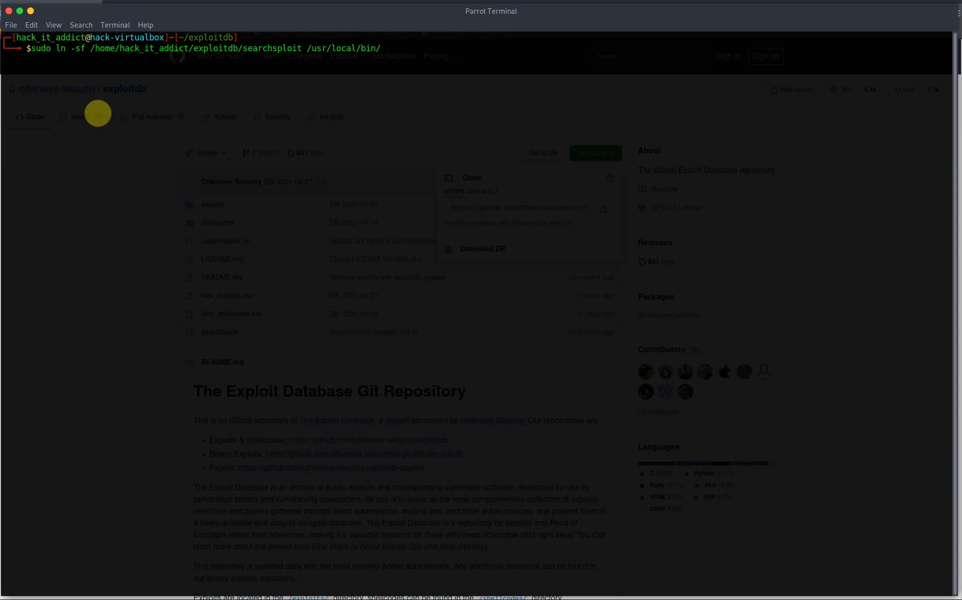
{"action": "type", "text": "sea"}
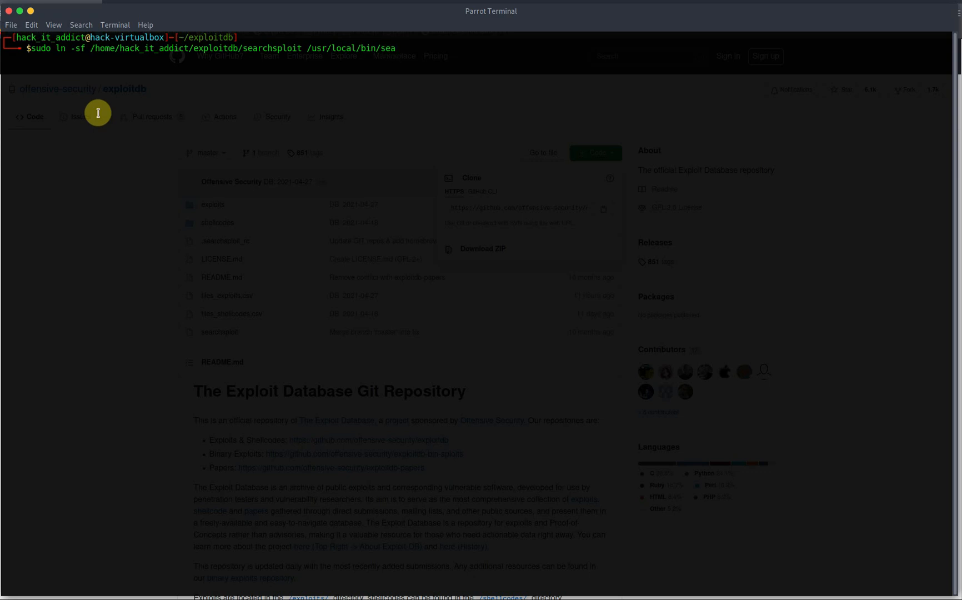
{"action": "type", "text": "rchs"}
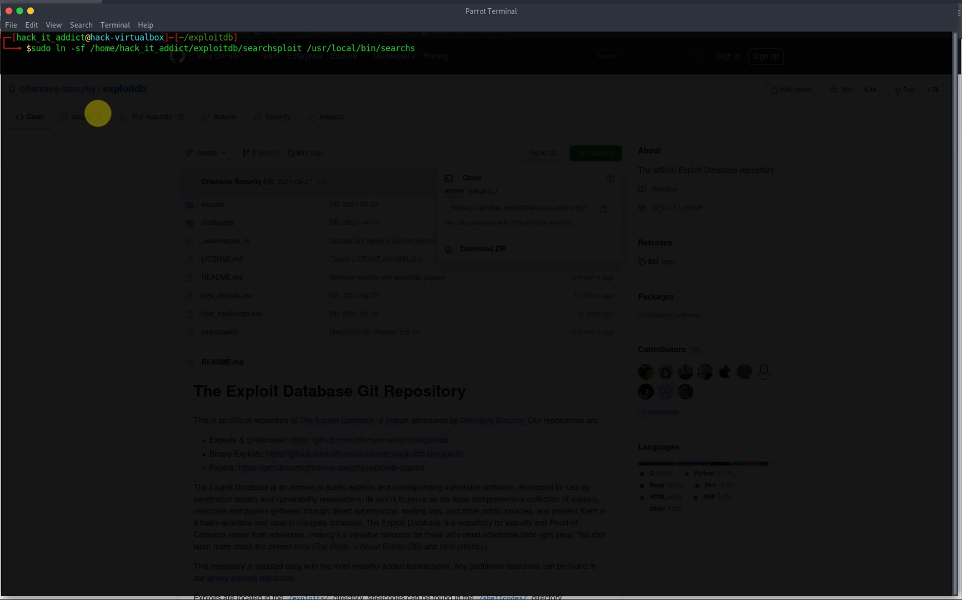
{"action": "type", "text": "ploit"}
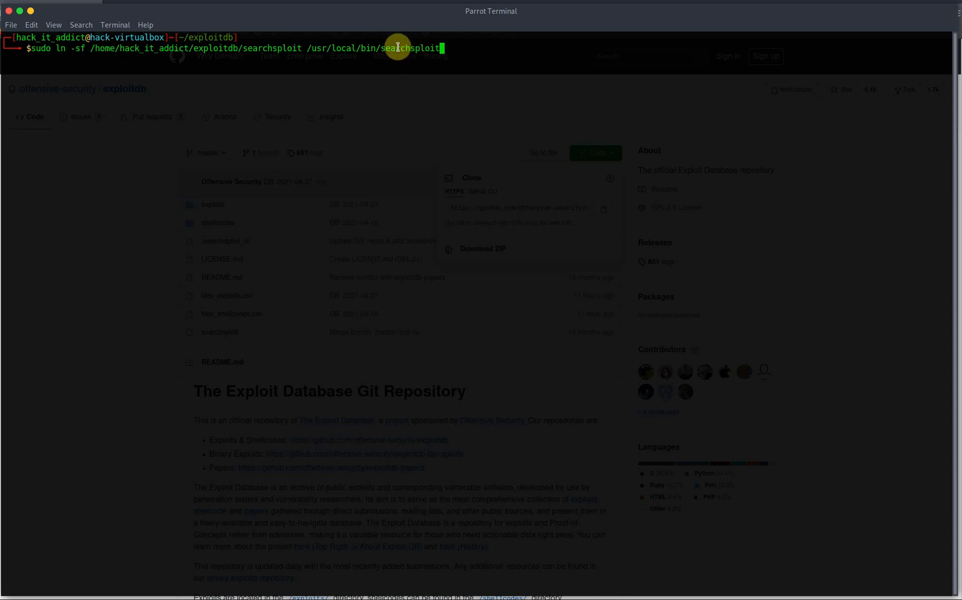
{"action": "double_click", "coordinate": [408, 48]}
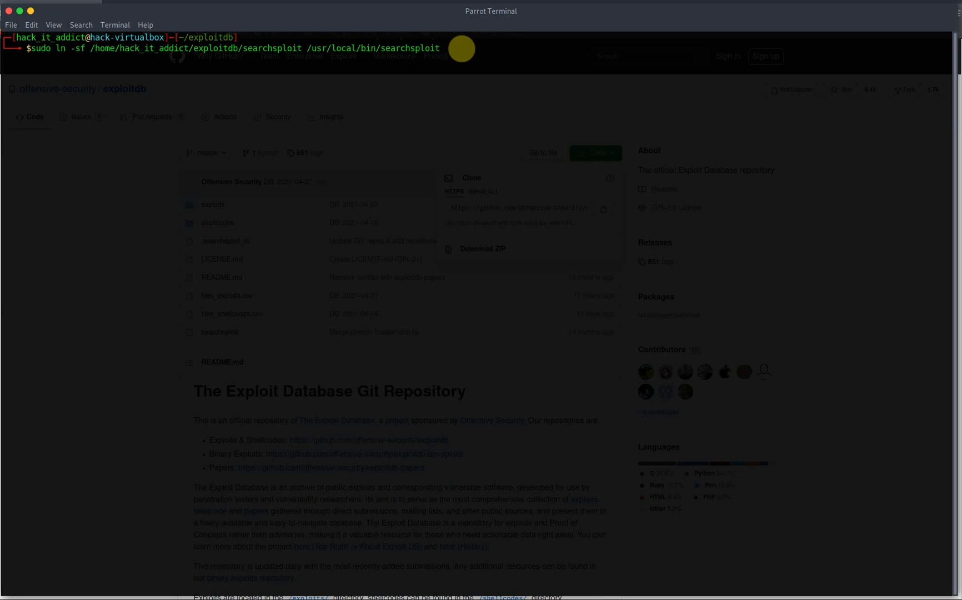
- Run the symlink command, then test with the misspelled 'searchsplot -h', which reports not found
{"action": "key", "text": "Return"}
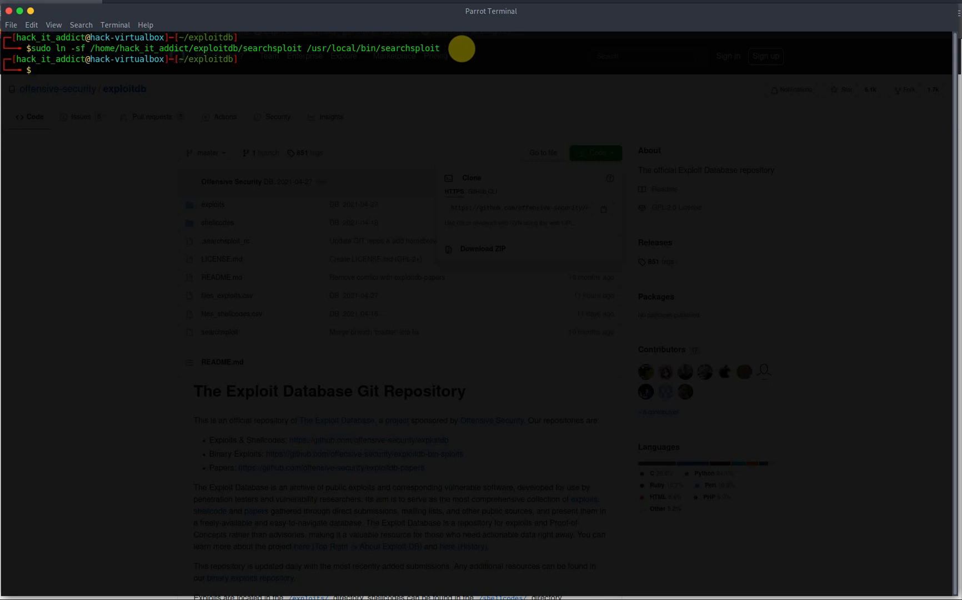
{"action": "type", "text": "searchsplot -h"}
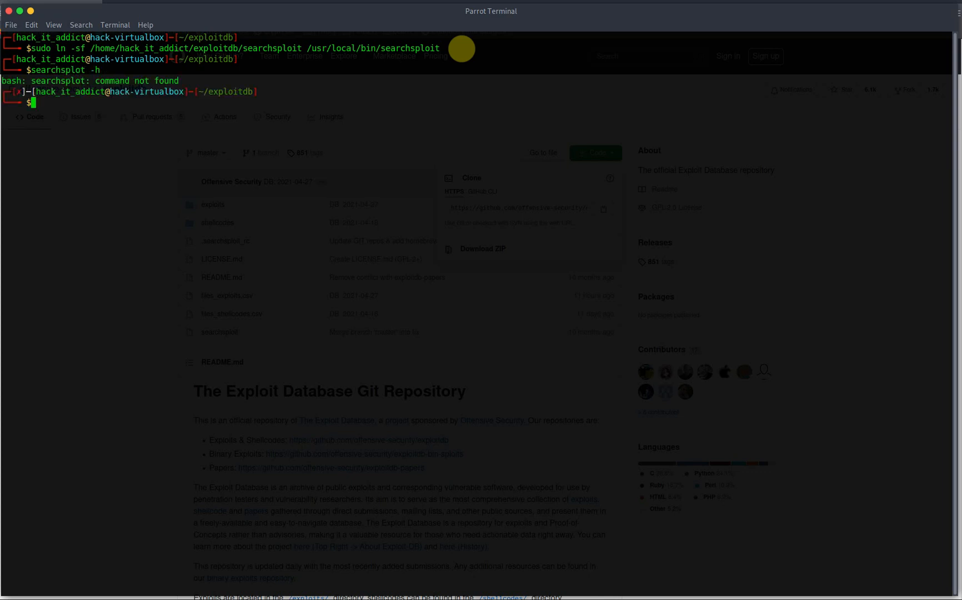
{"action": "type", "text": "searchsplot -h"}
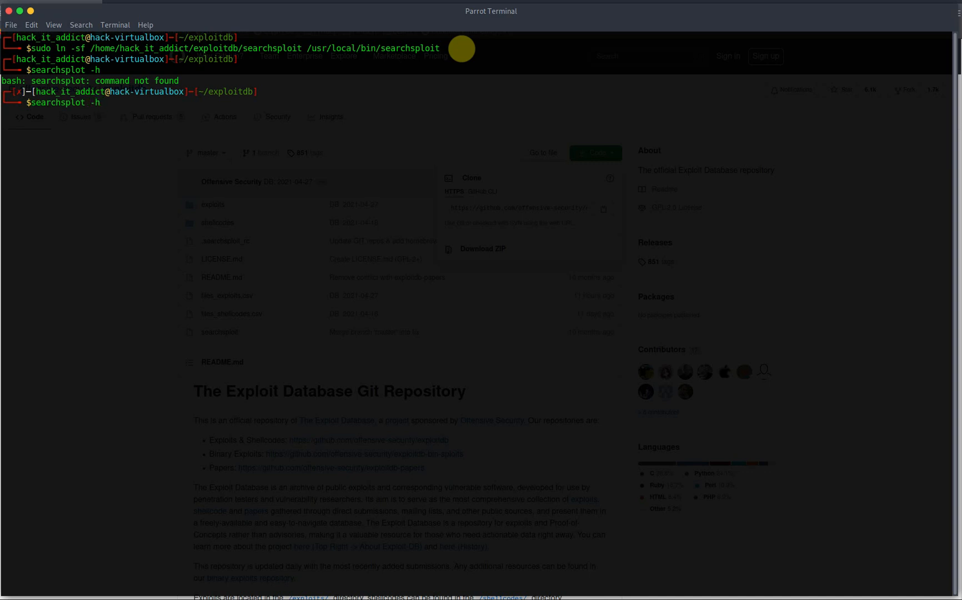